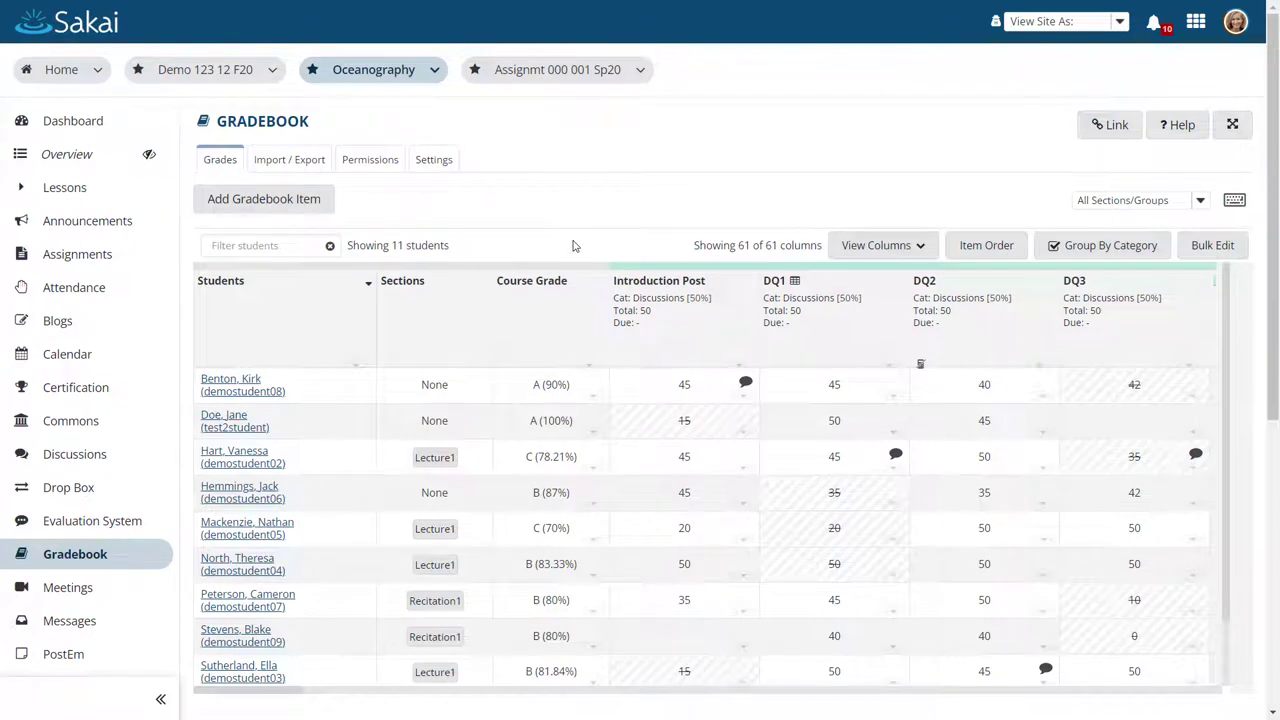
mouse_move(590, 358)
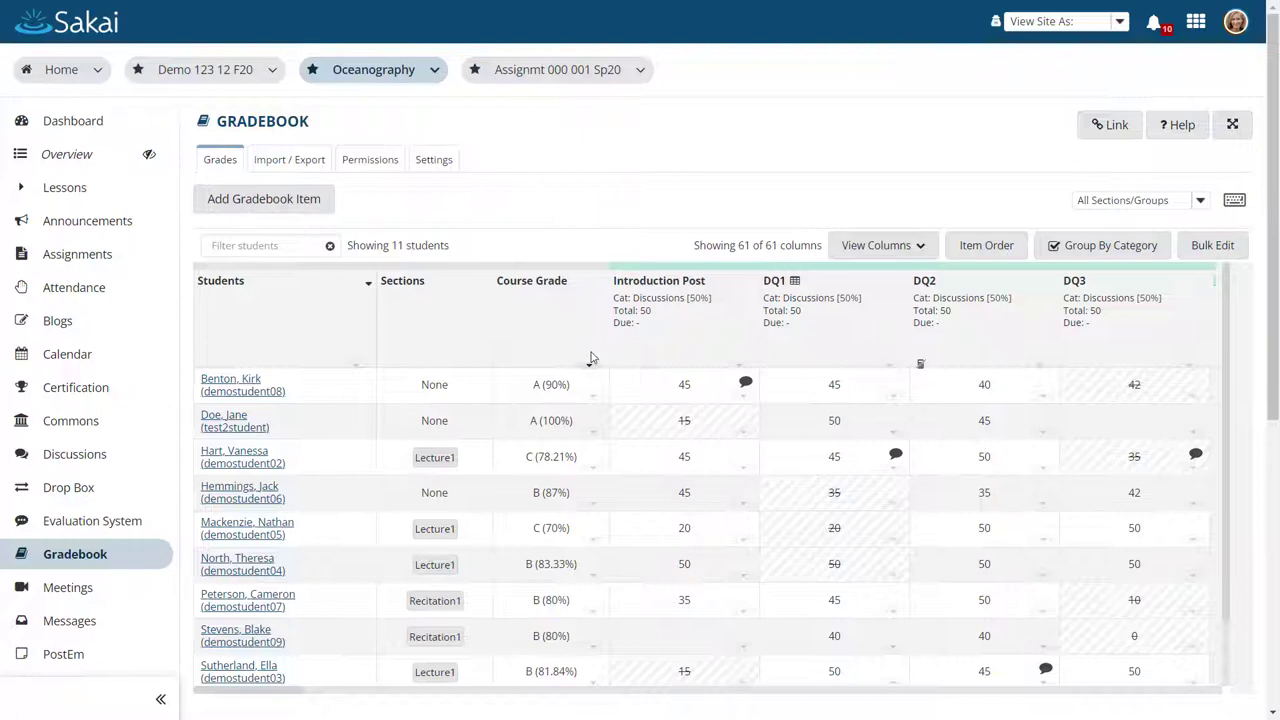
Step: View course grade statistics, then draft and discard a DQ1 message to graded students
click(531, 280)
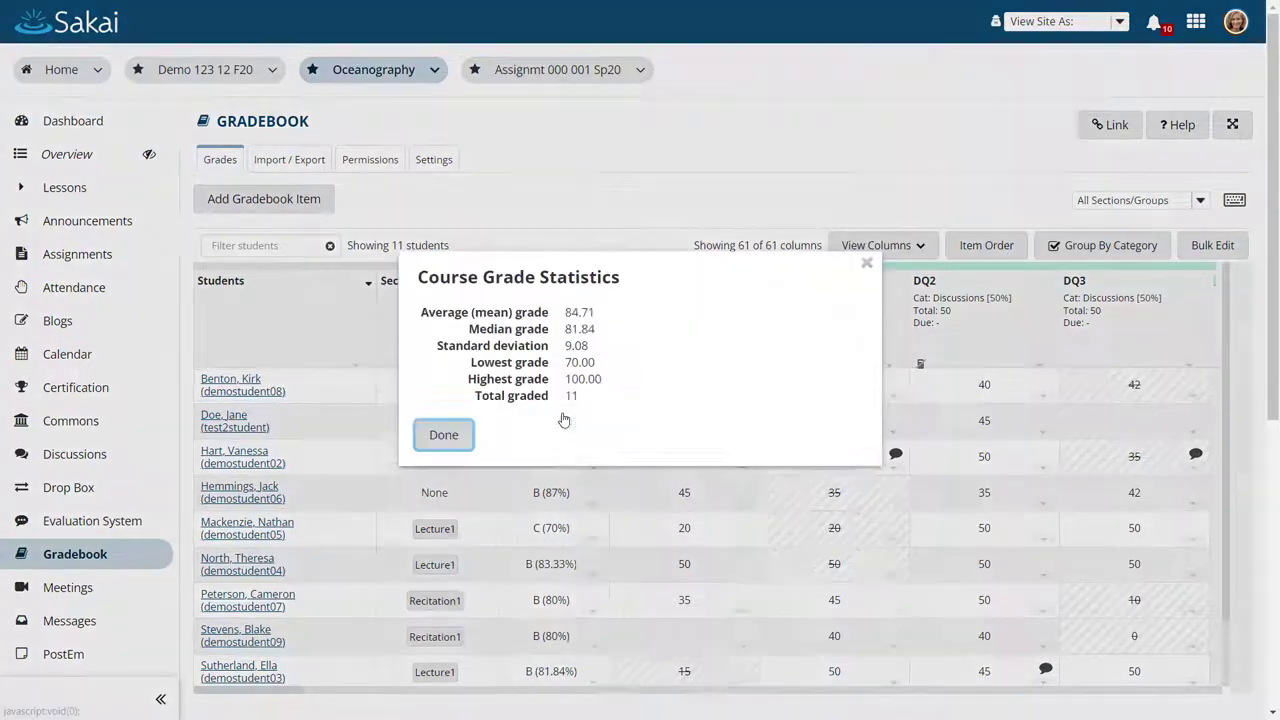
click(443, 434)
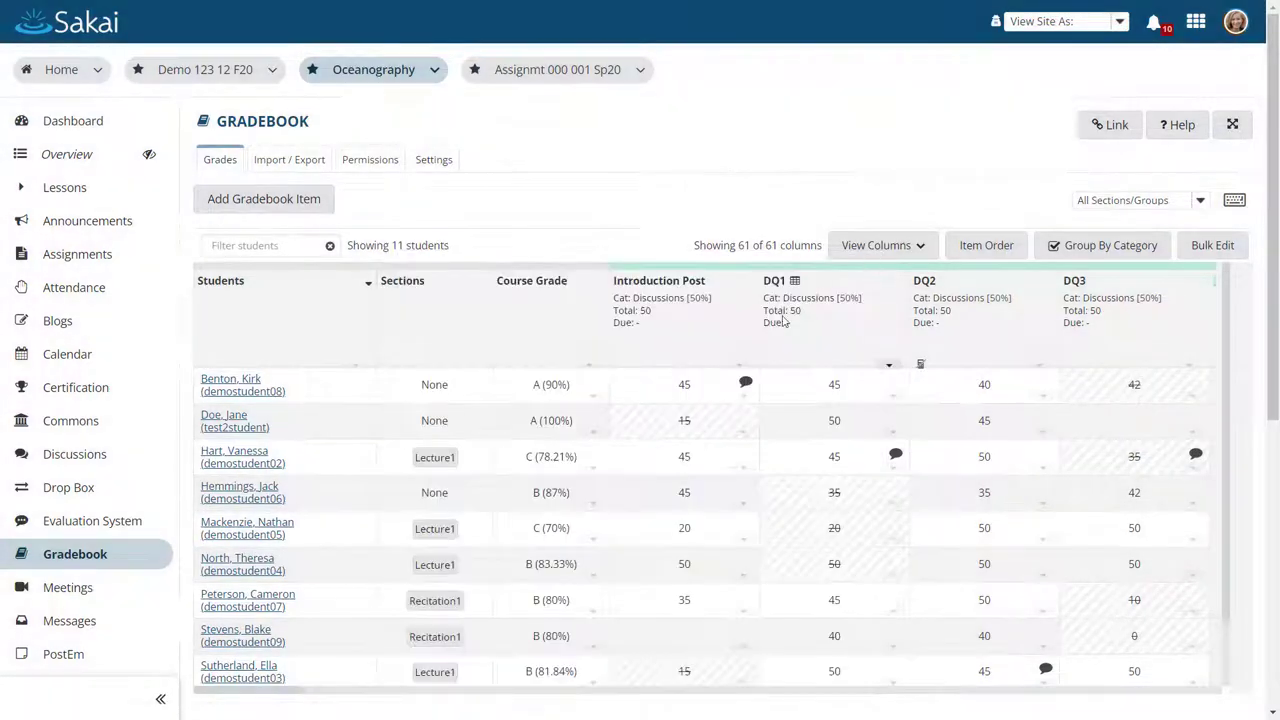
click(888, 364)
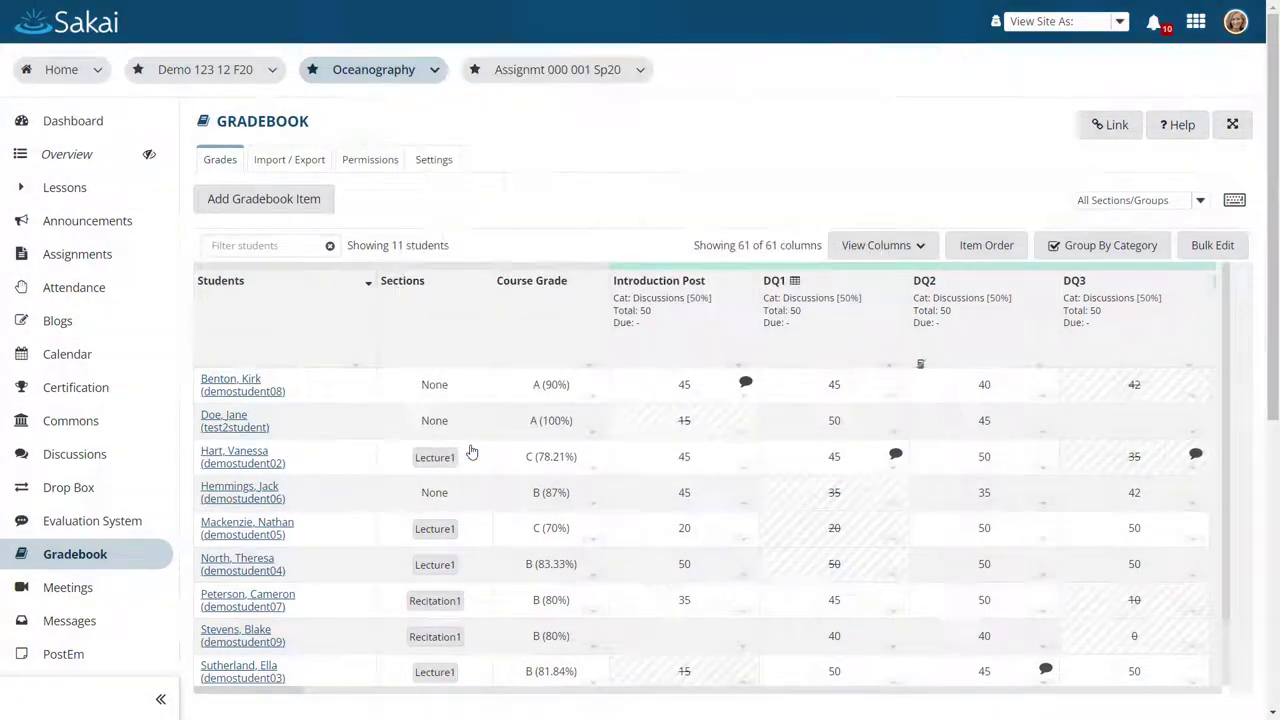
click(888, 366)
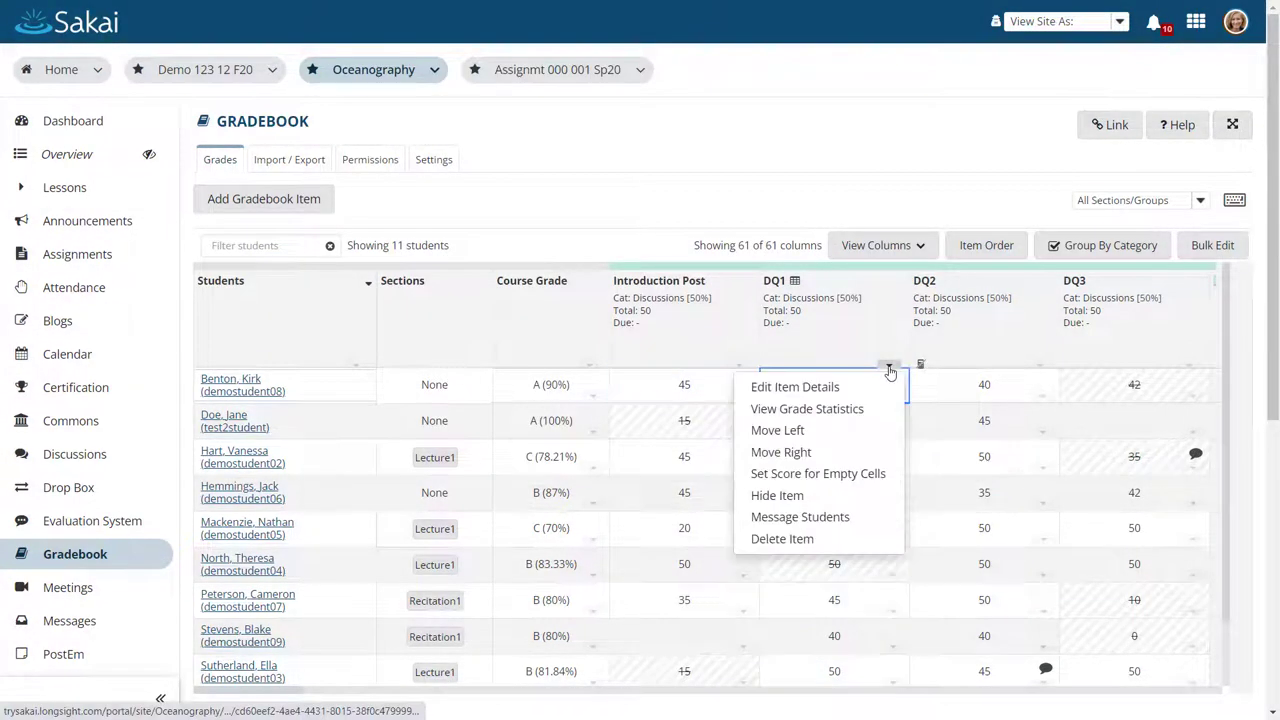
click(800, 516)
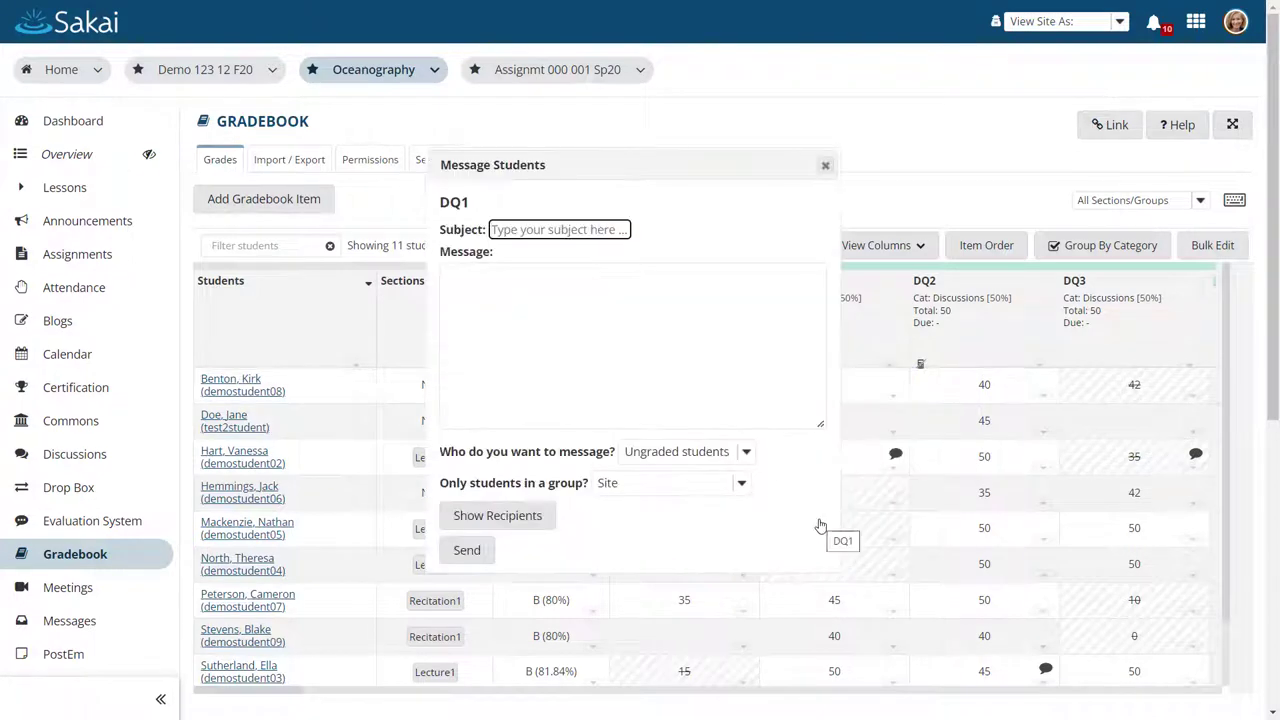
click(686, 451)
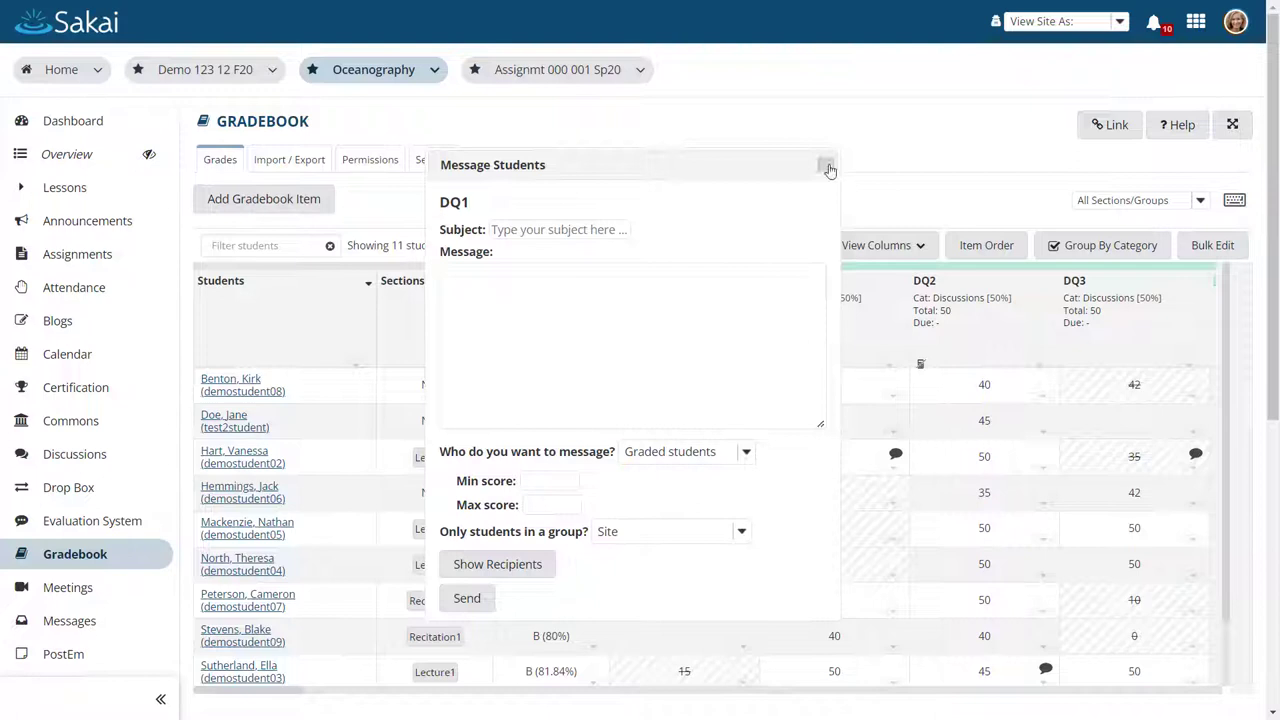
click(828, 167)
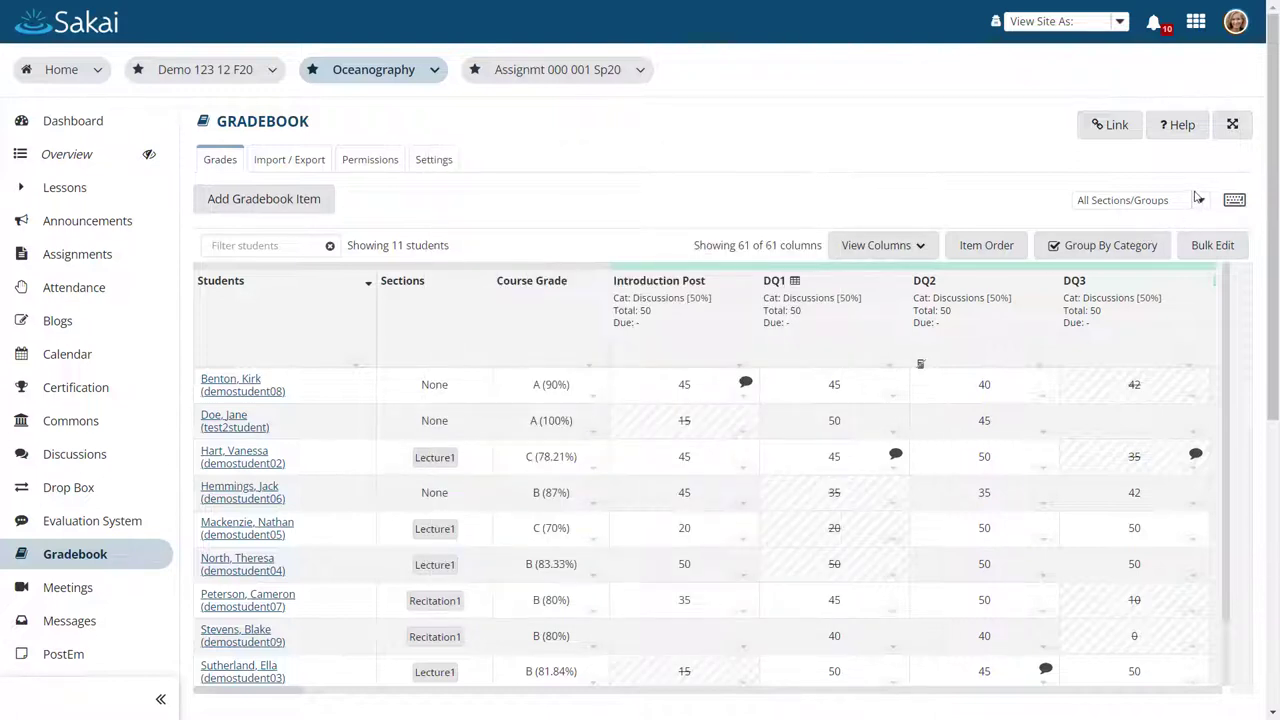
Step: Keep all sections and groups shown, filter students by 'jane', then clear the filter
click(1140, 200)
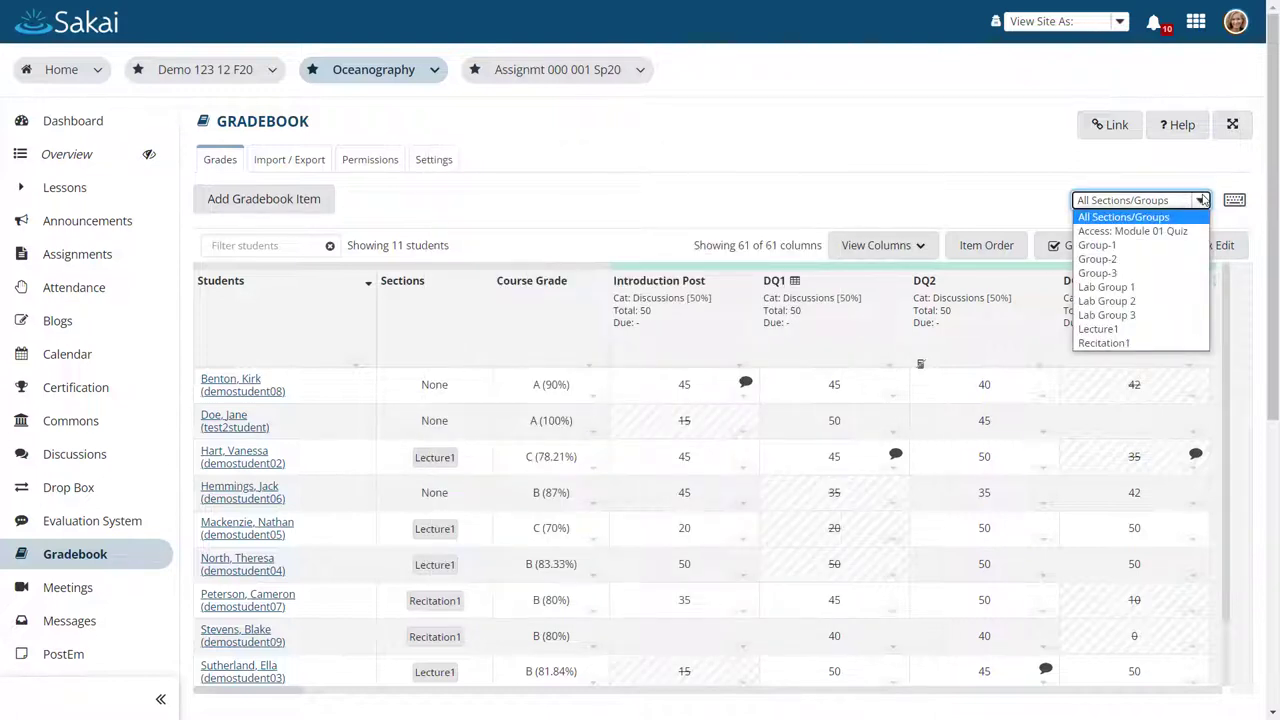
click(1138, 200)
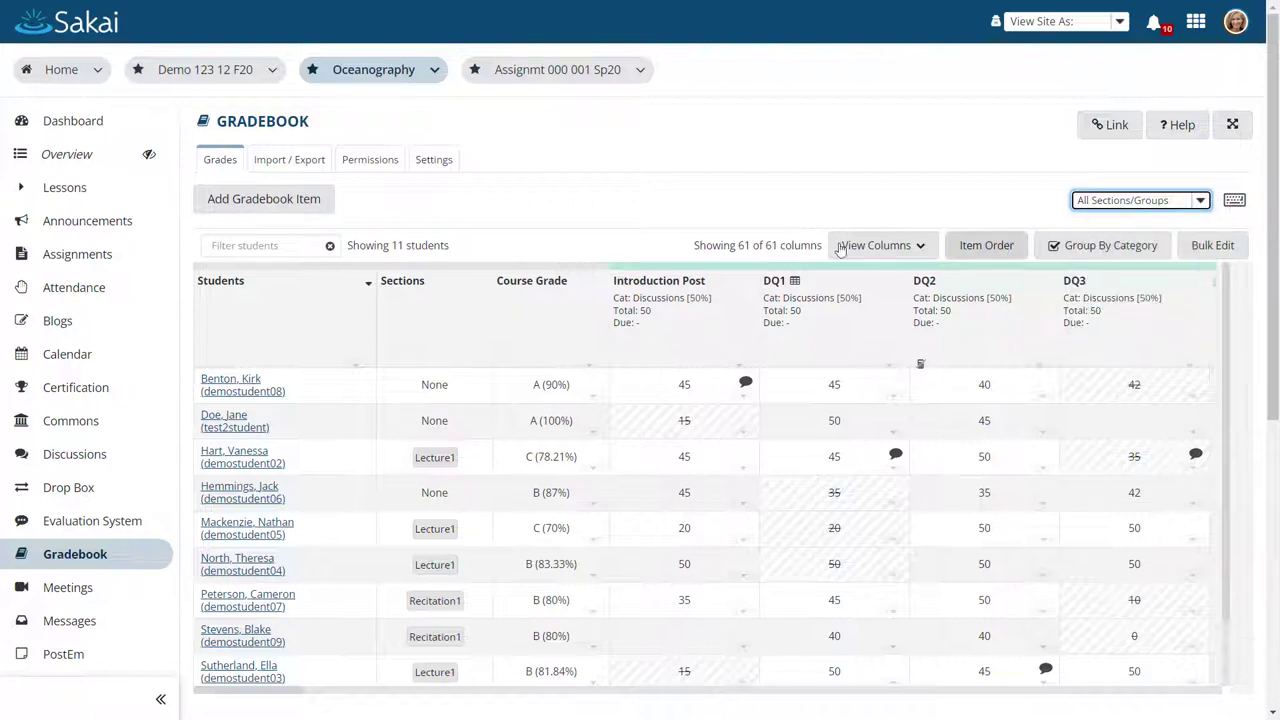
text(jane)
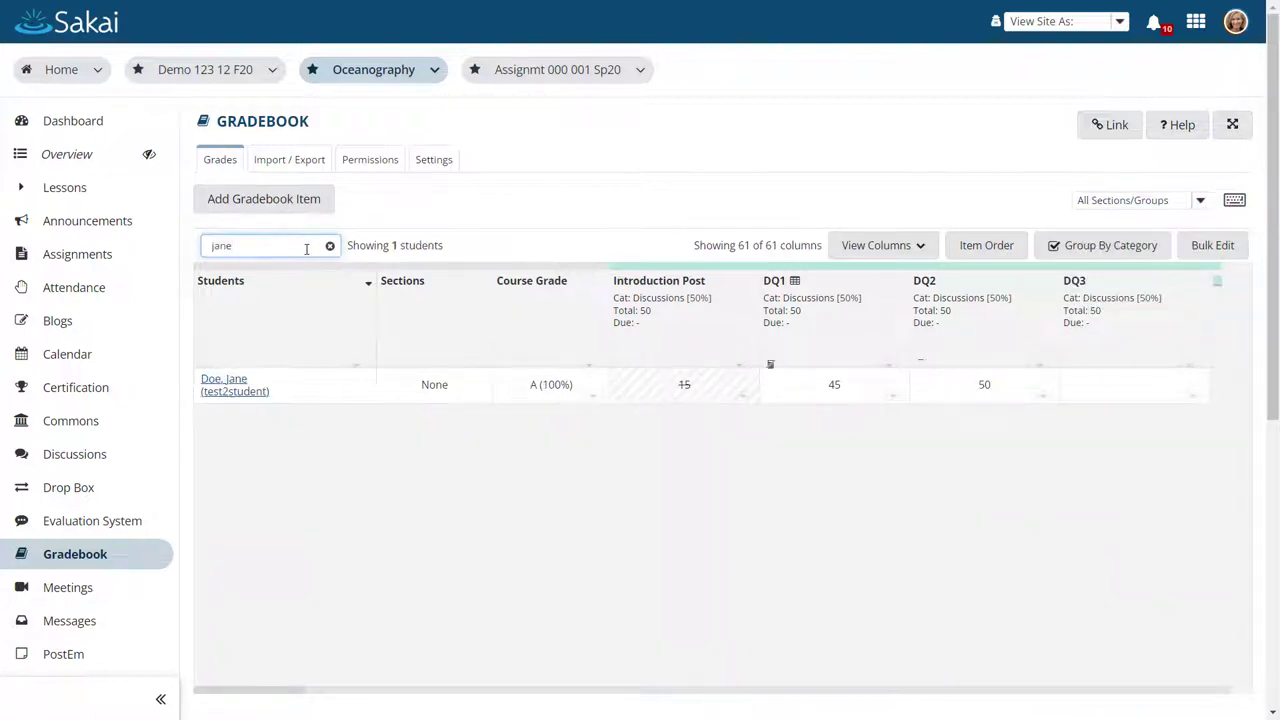
click(330, 246)
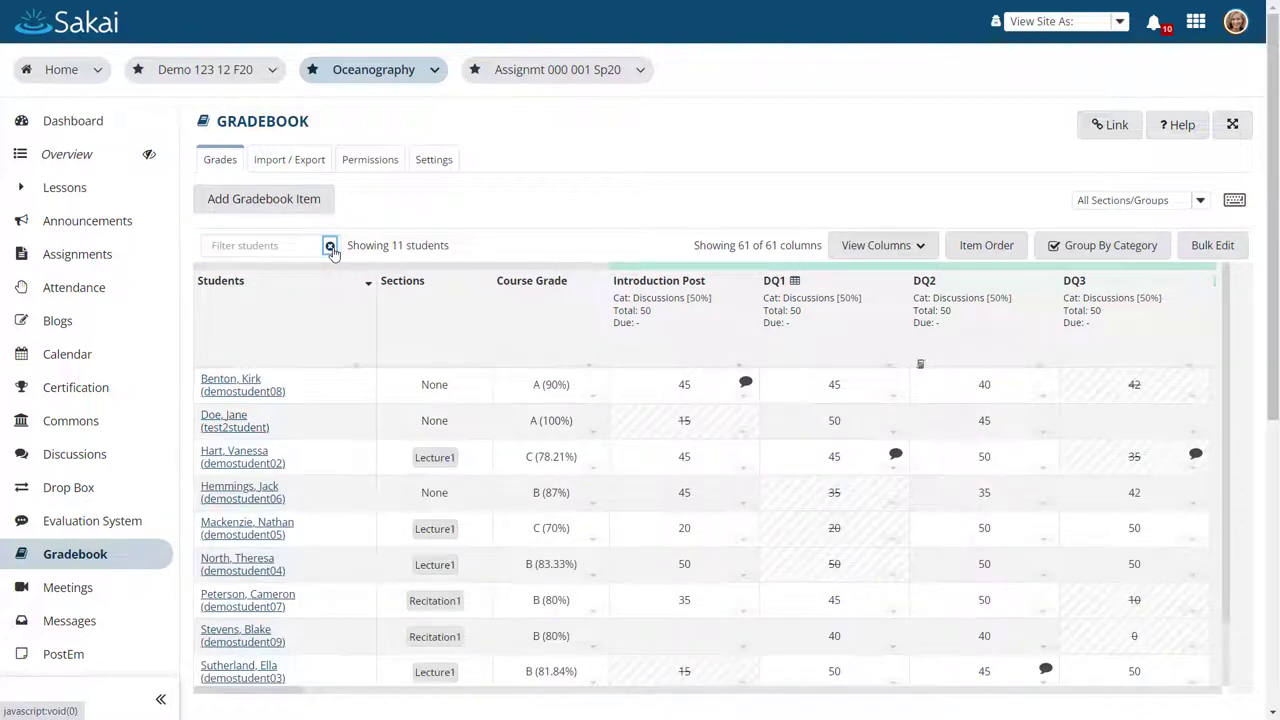
Step: Show all gradebook columns again via the column visibility list
click(883, 245)
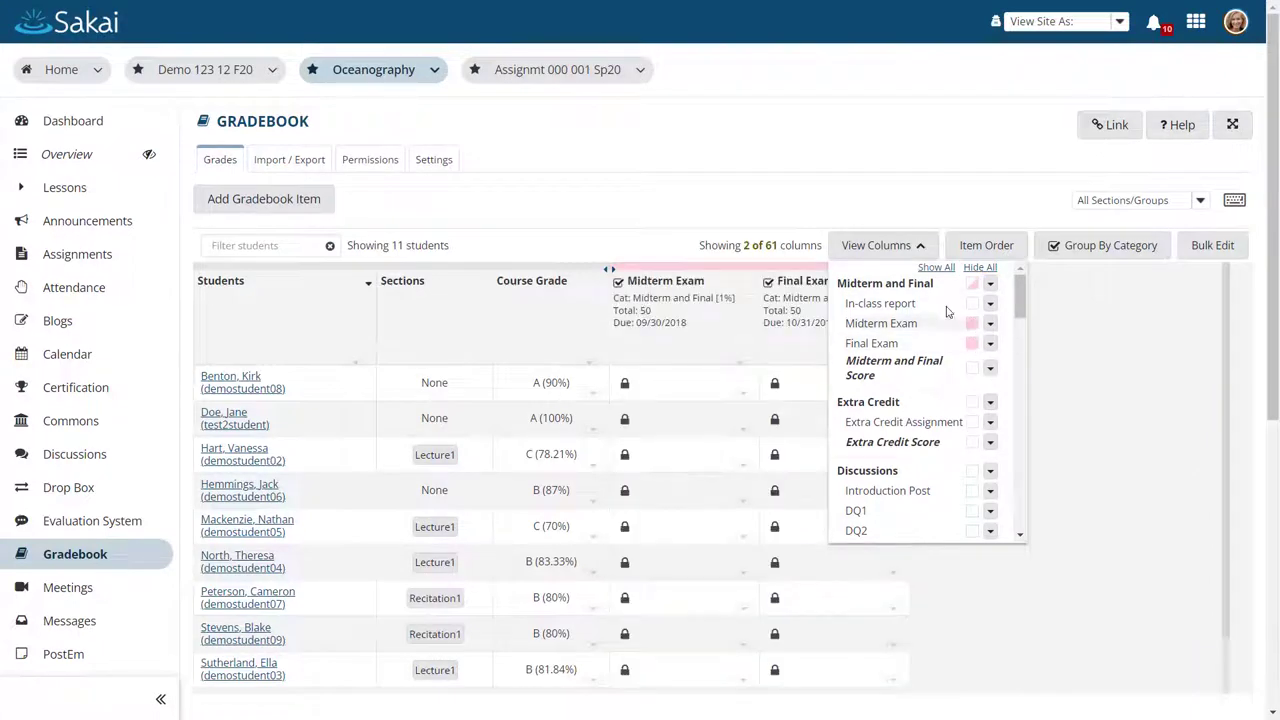
click(936, 267)
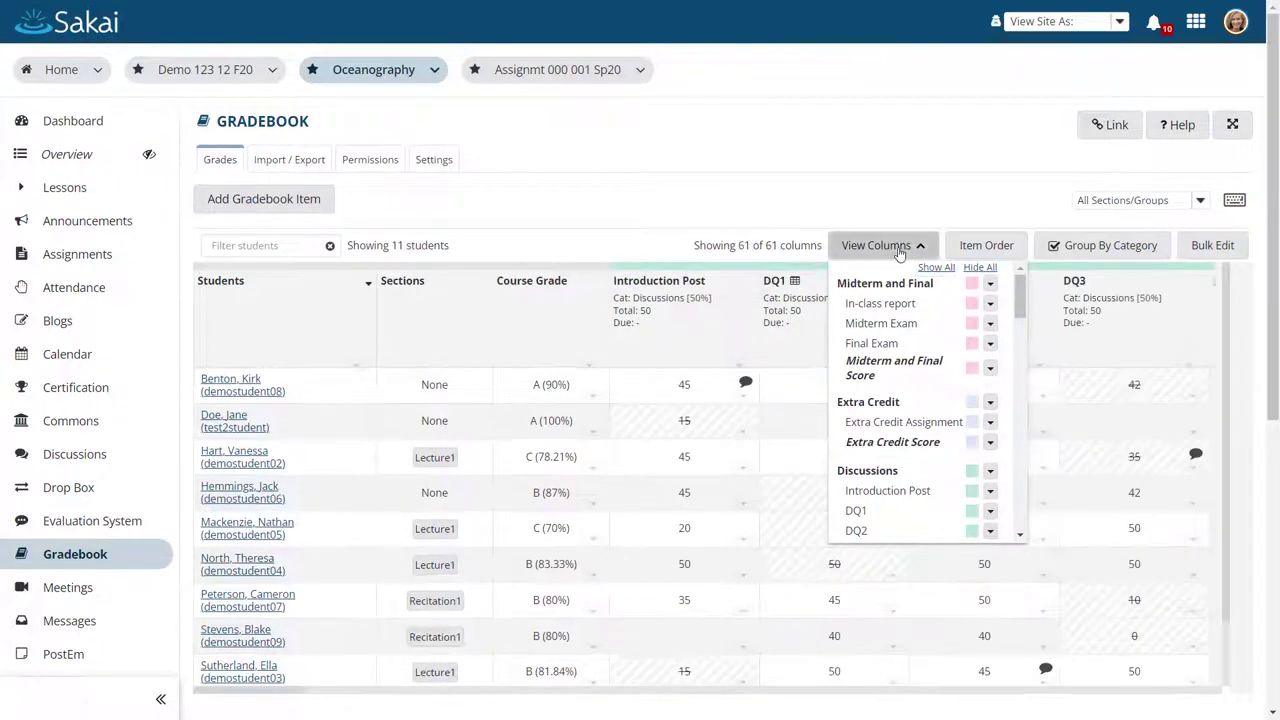
click(882, 245)
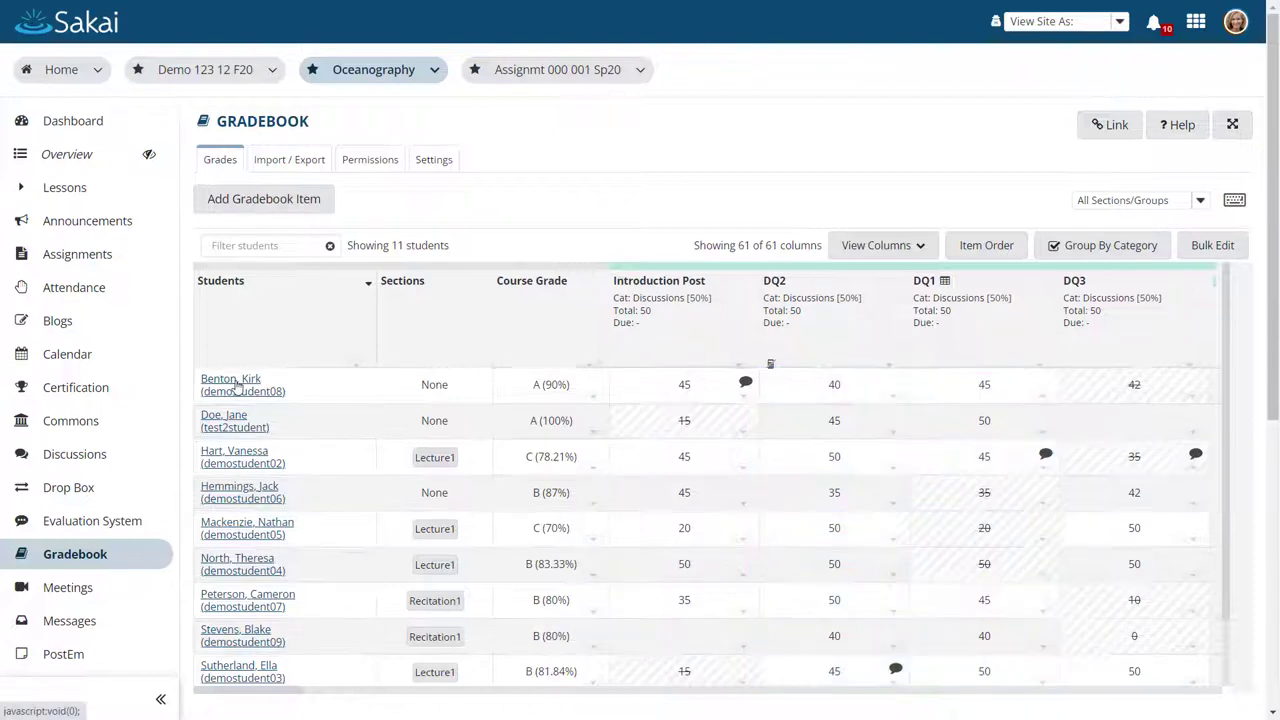
Step: View the first student's grade summary and cancel its print preview, then go to Settings
click(551, 384)
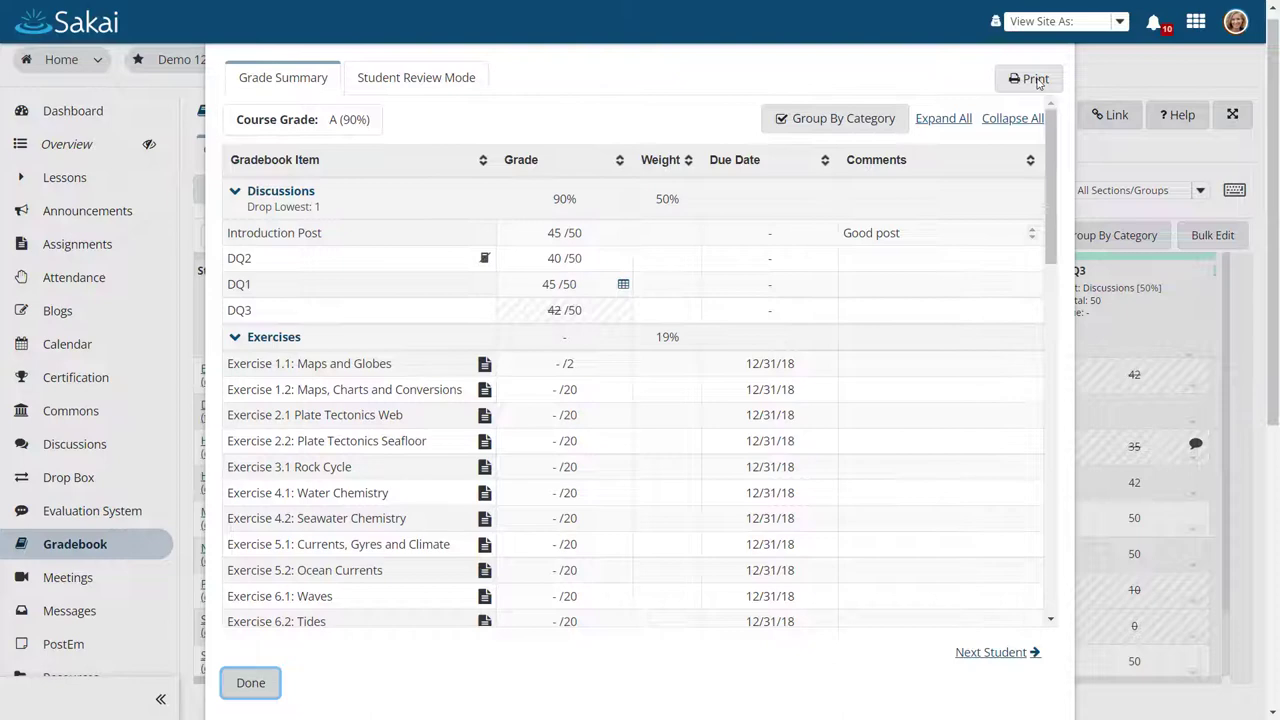
click(1029, 79)
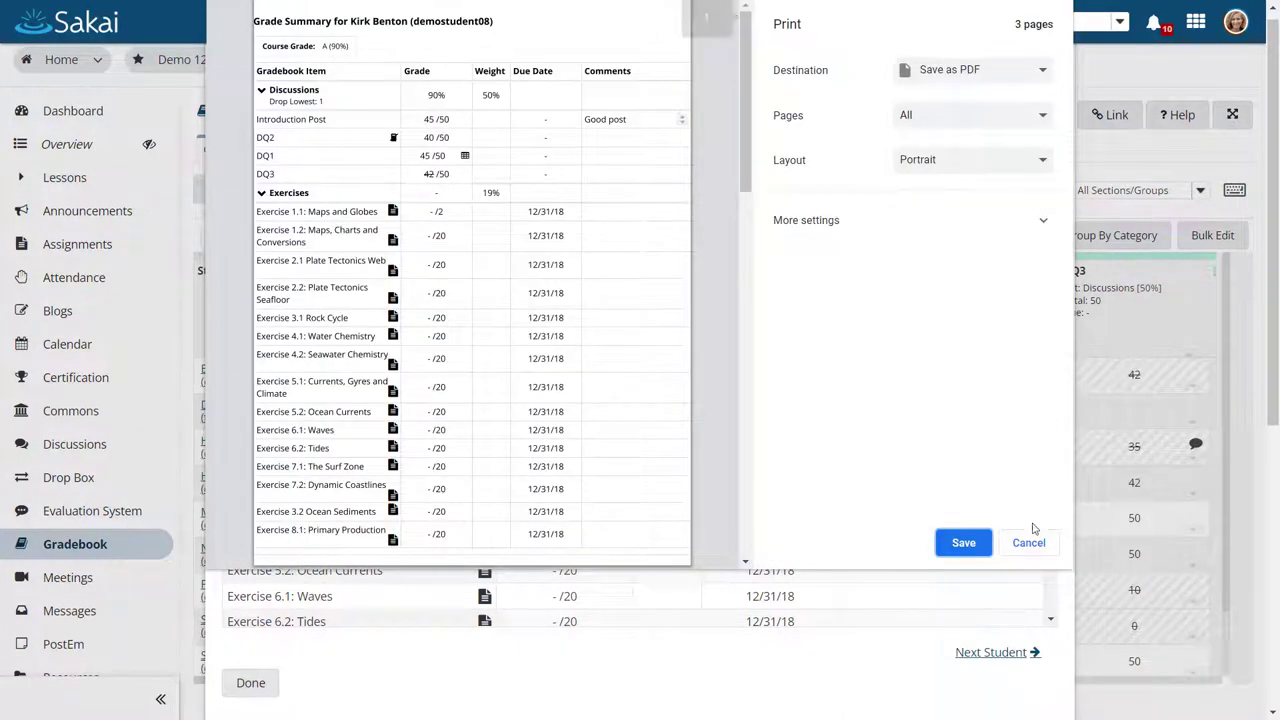
click(1028, 542)
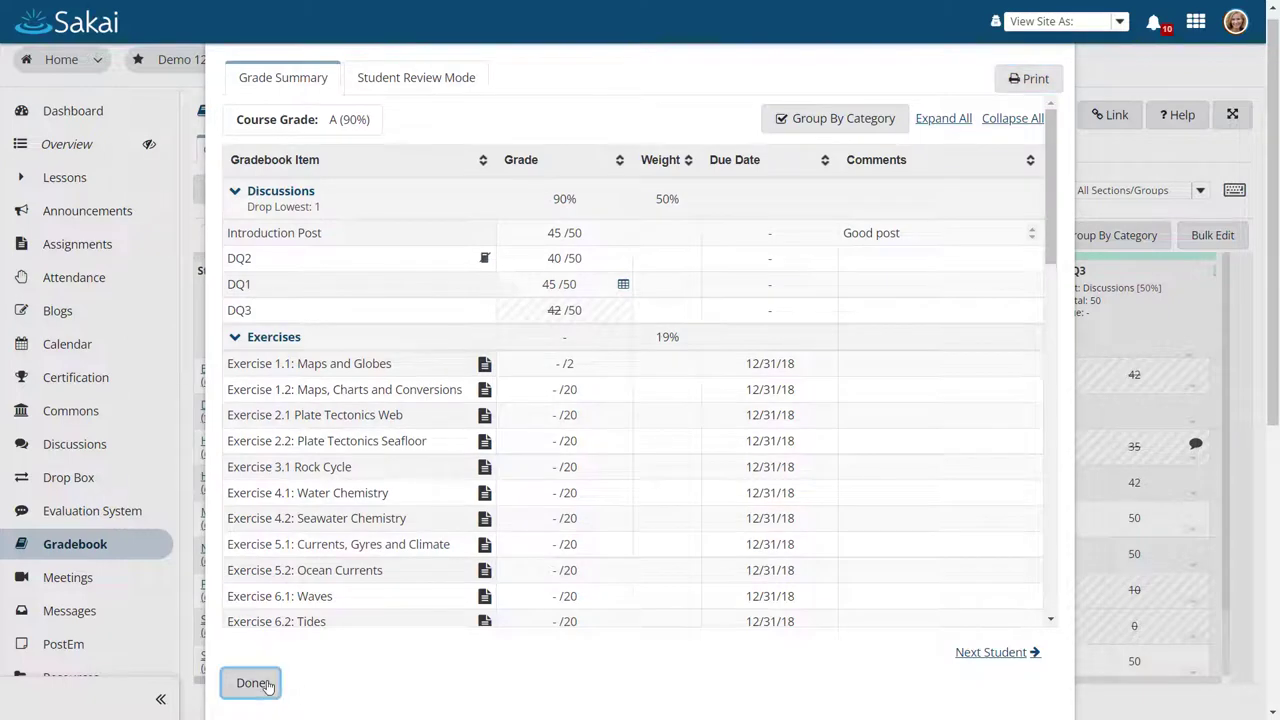
click(251, 683)
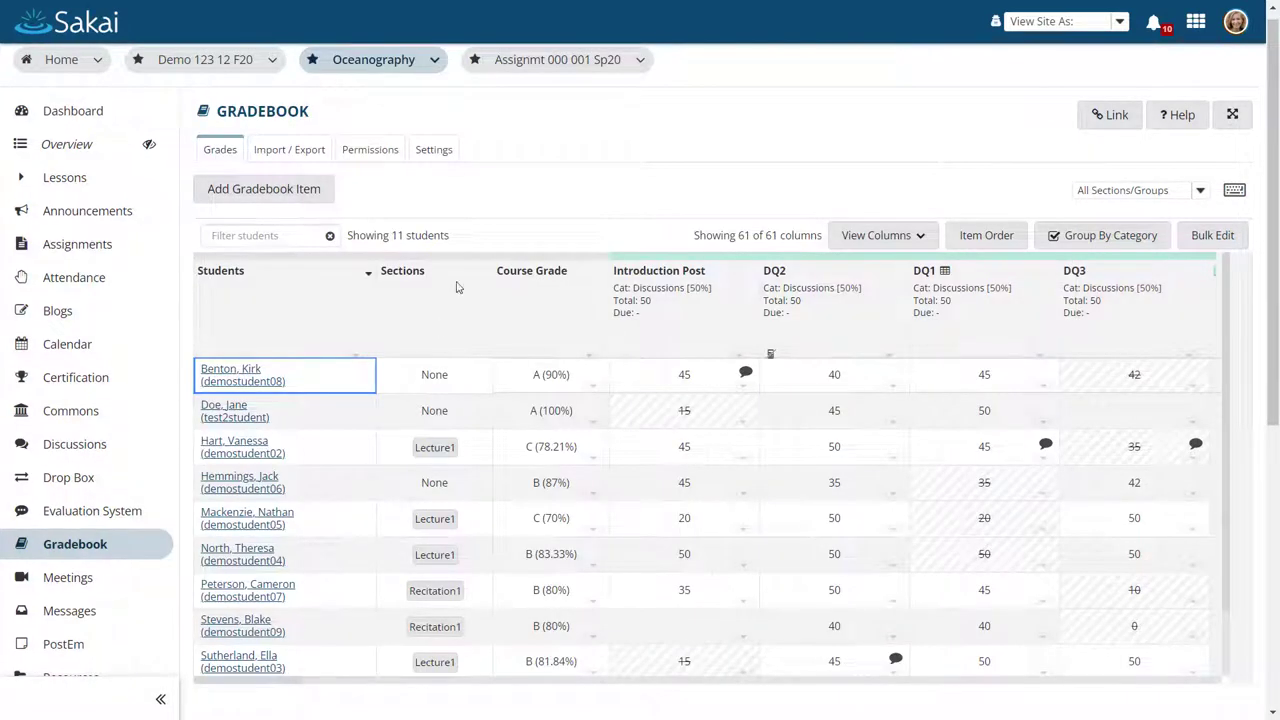
click(433, 149)
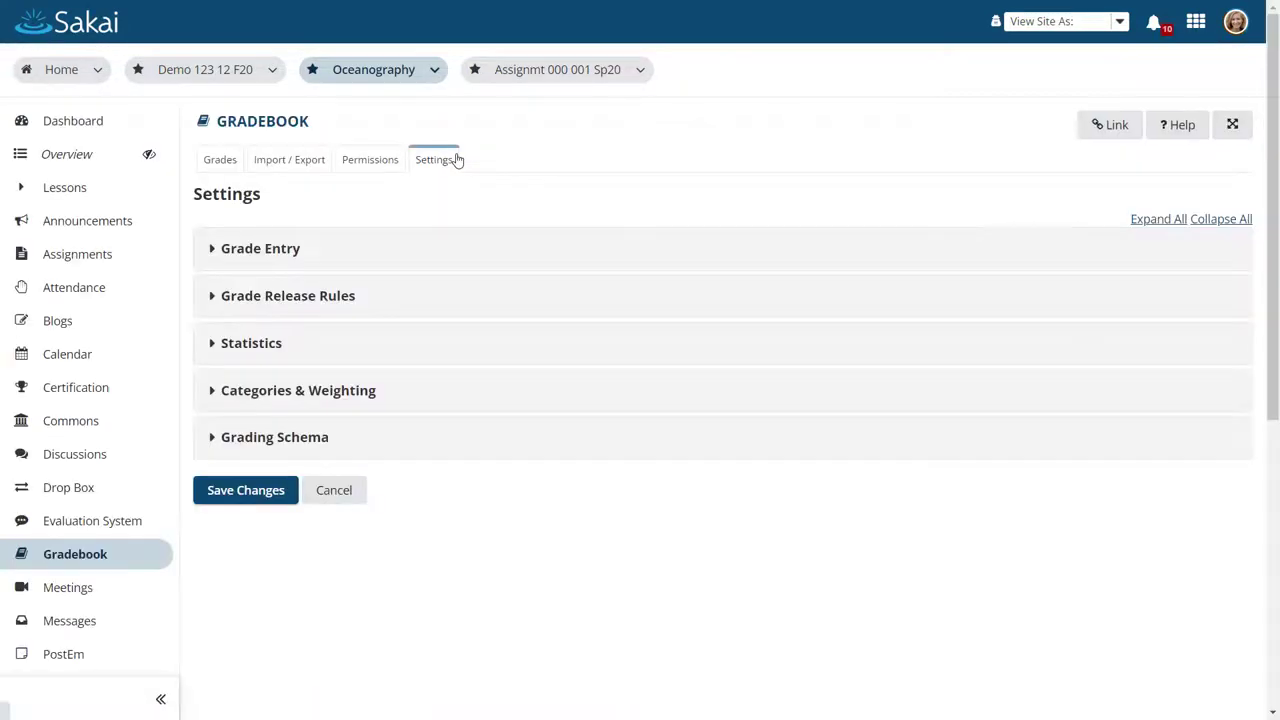
Step: Toggle Grade Entry and Grade Release Rules, then expand Categories & Weighting and Grading Schema
click(260, 248)
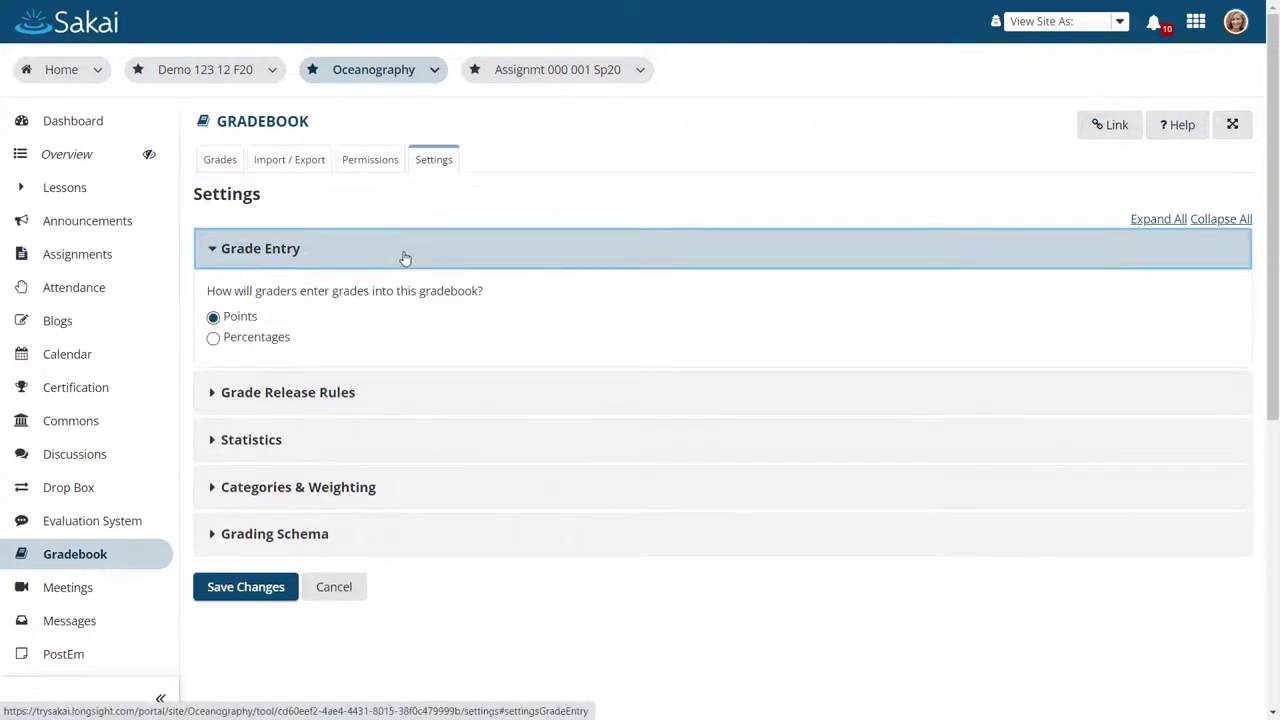
click(260, 248)
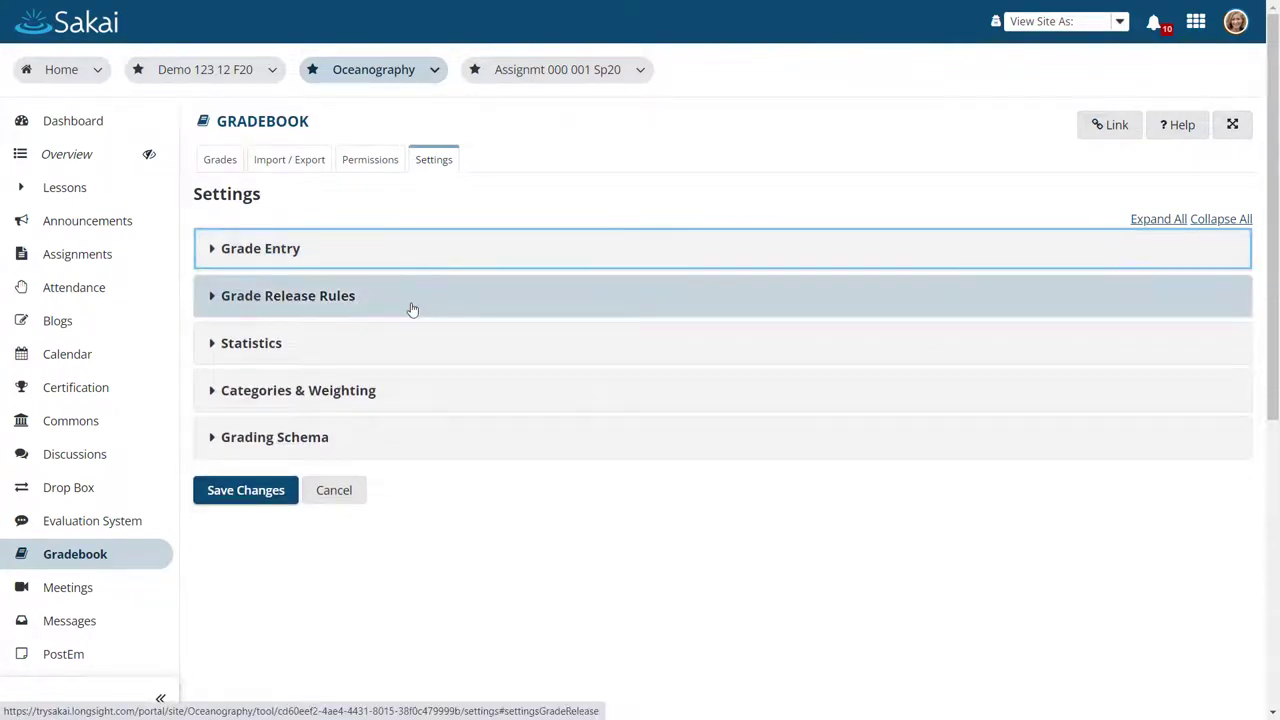
click(288, 295)
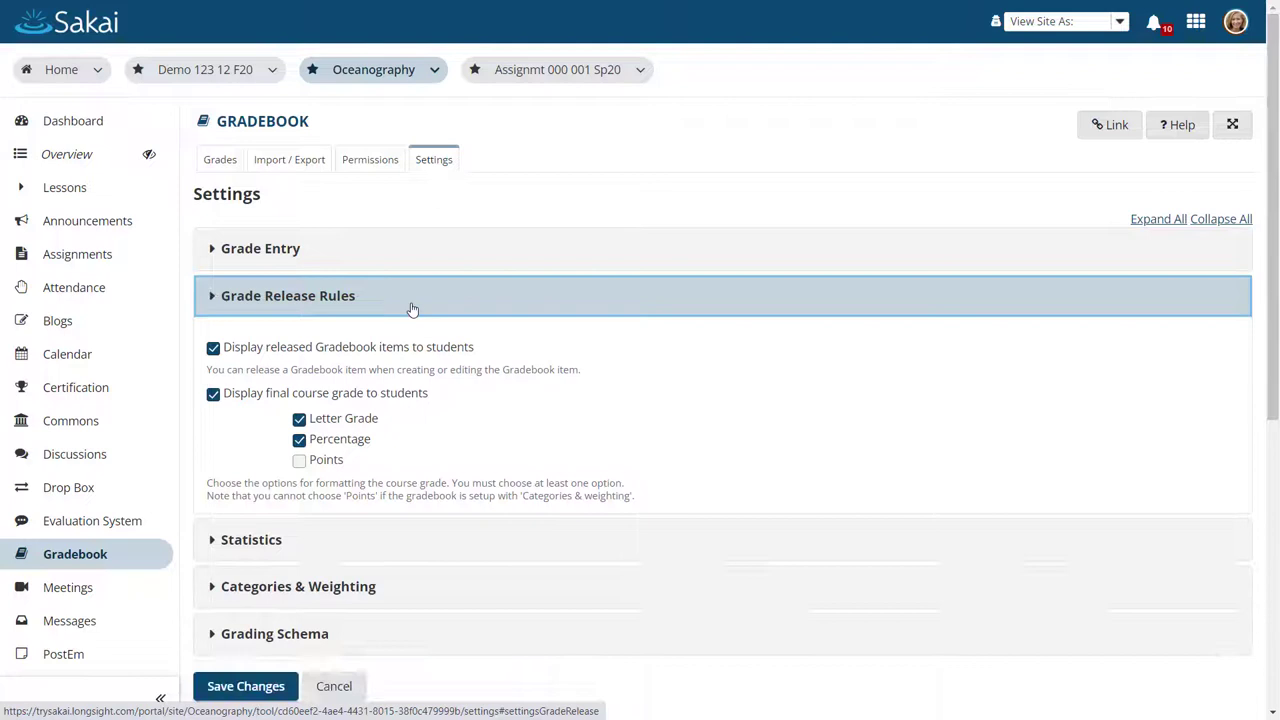
click(288, 295)
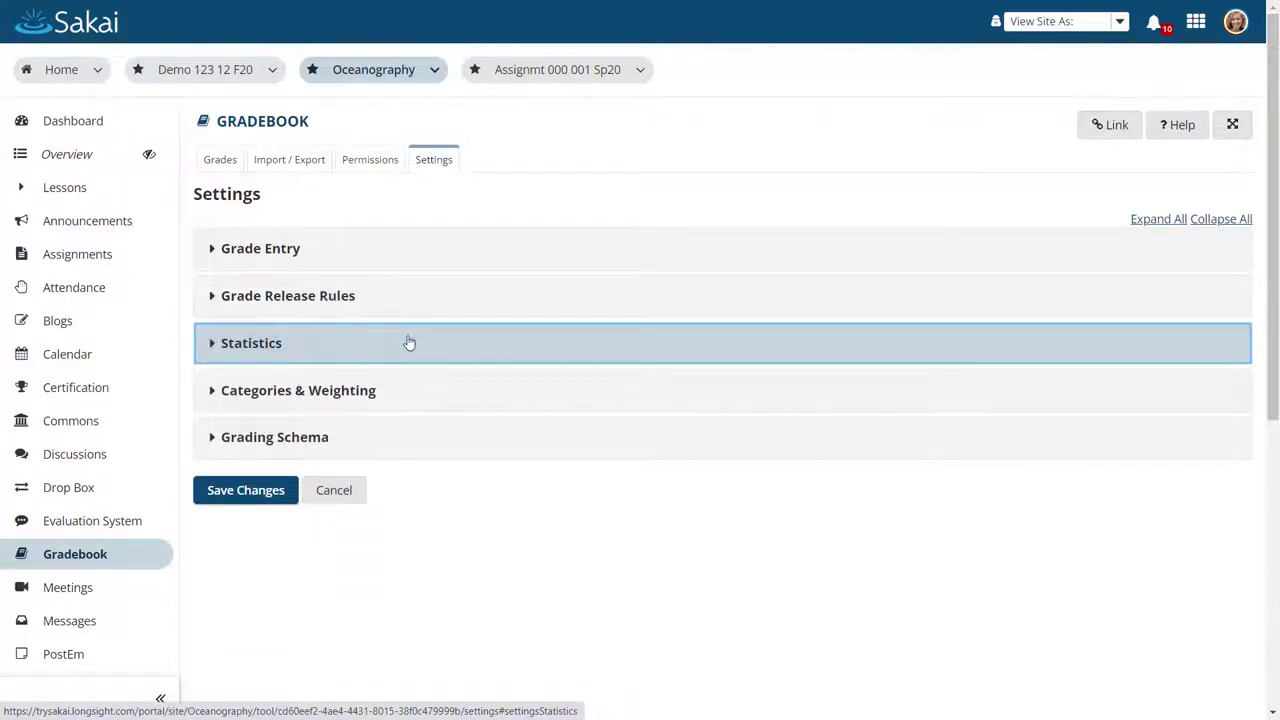
click(298, 390)
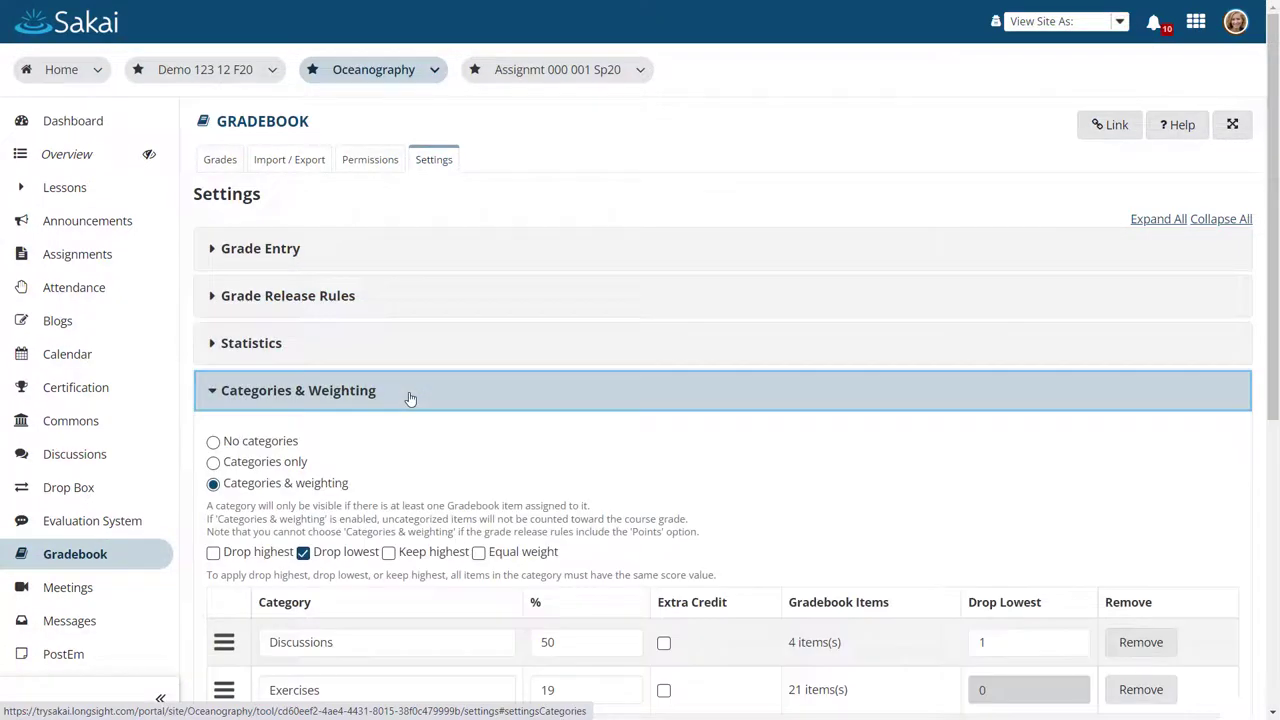
click(298, 437)
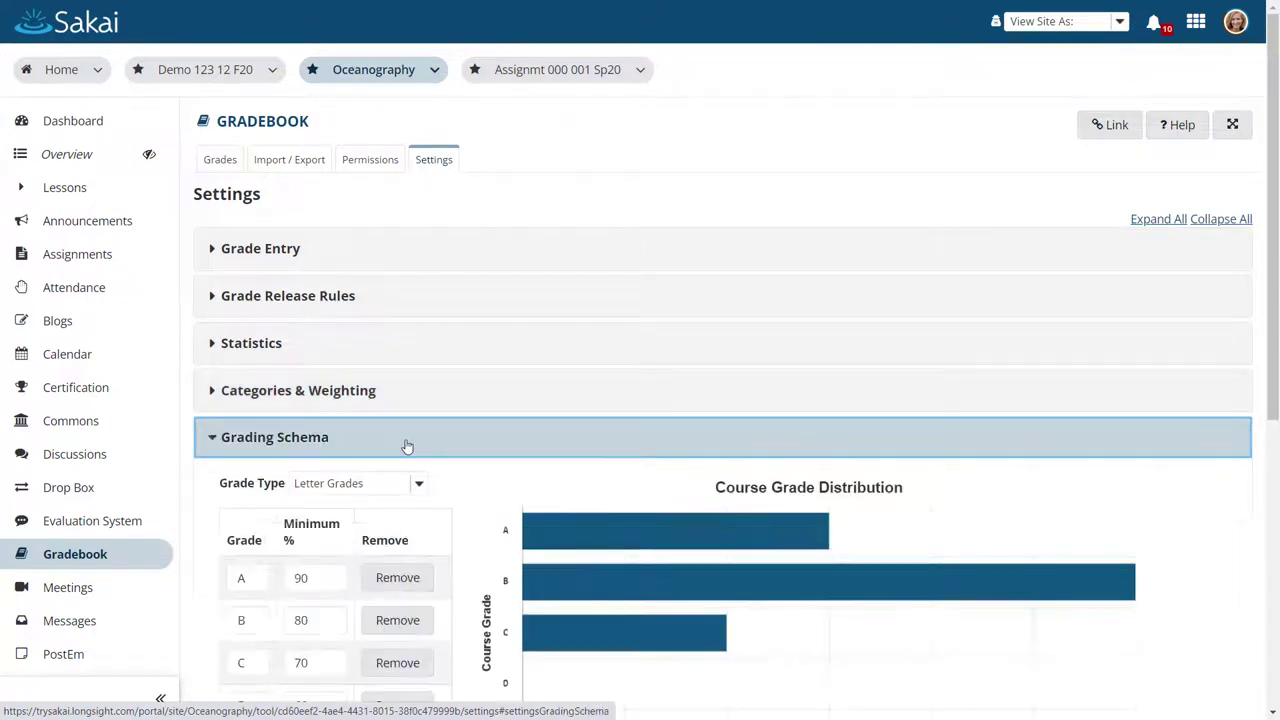
Step: Scroll down the Categories & Weighting table to see all seven categories totalling 100%
scroll(down, 3)
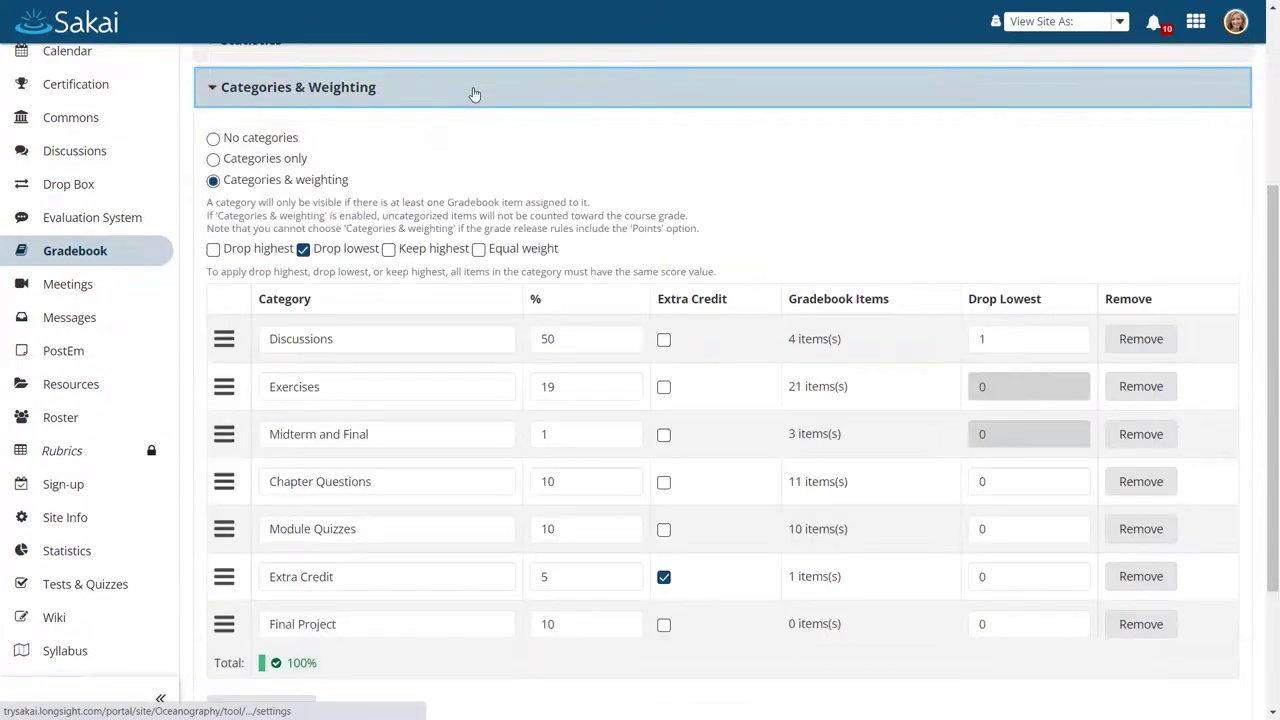
scroll(down, 3)
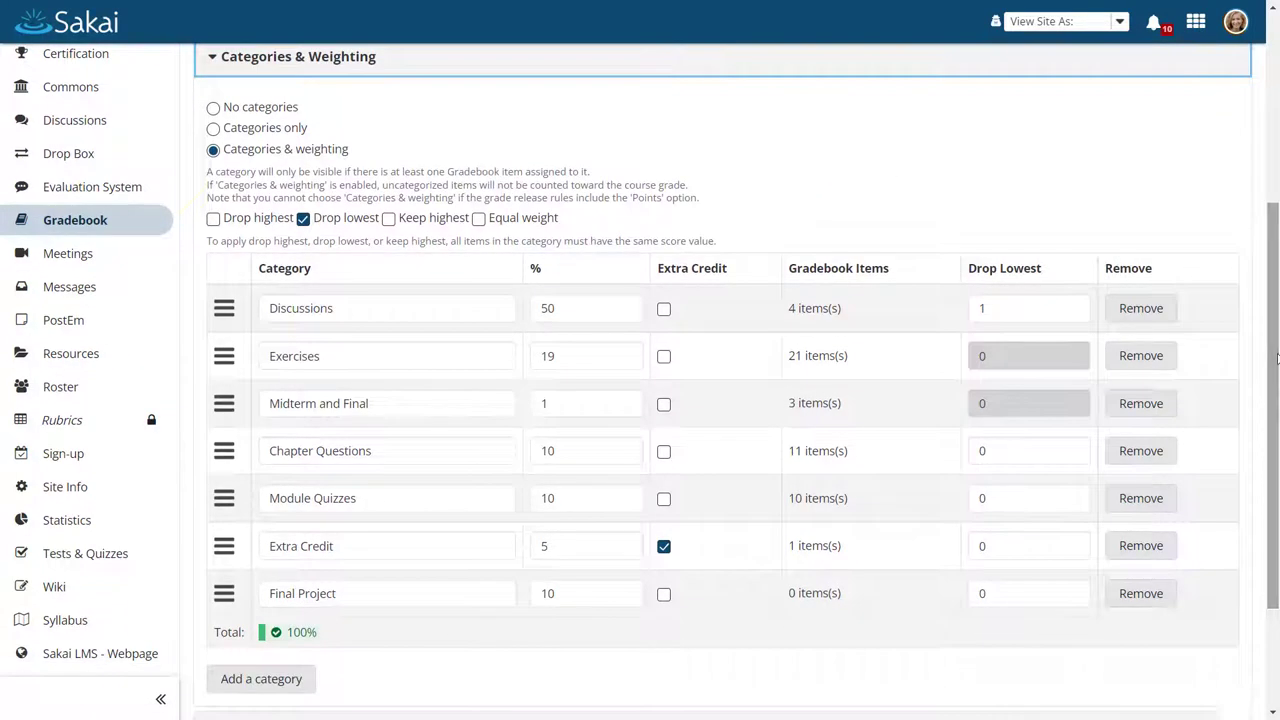